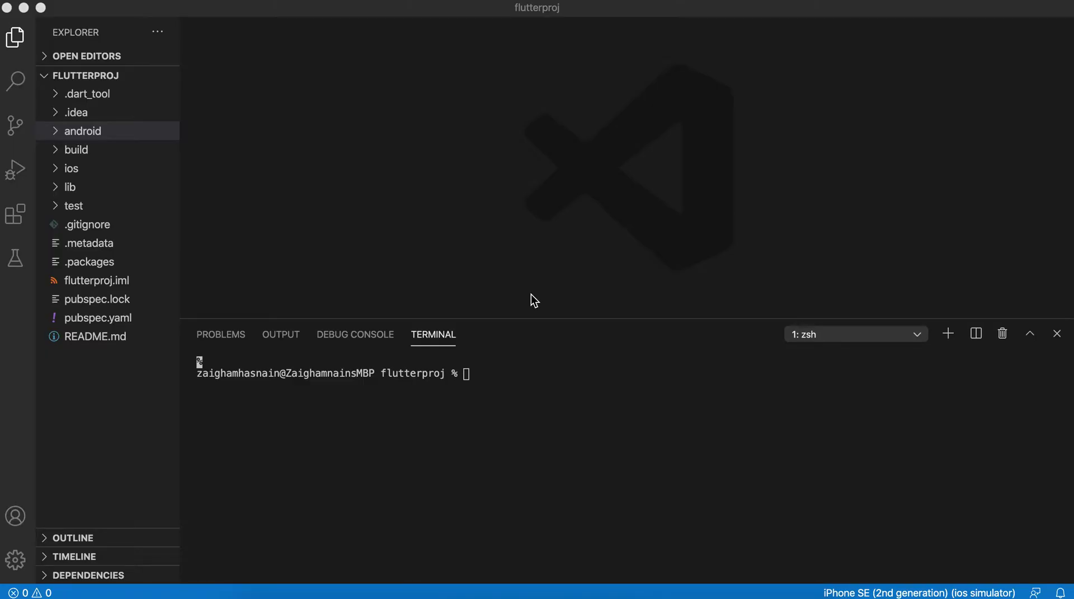
mouse_move(333, 169)
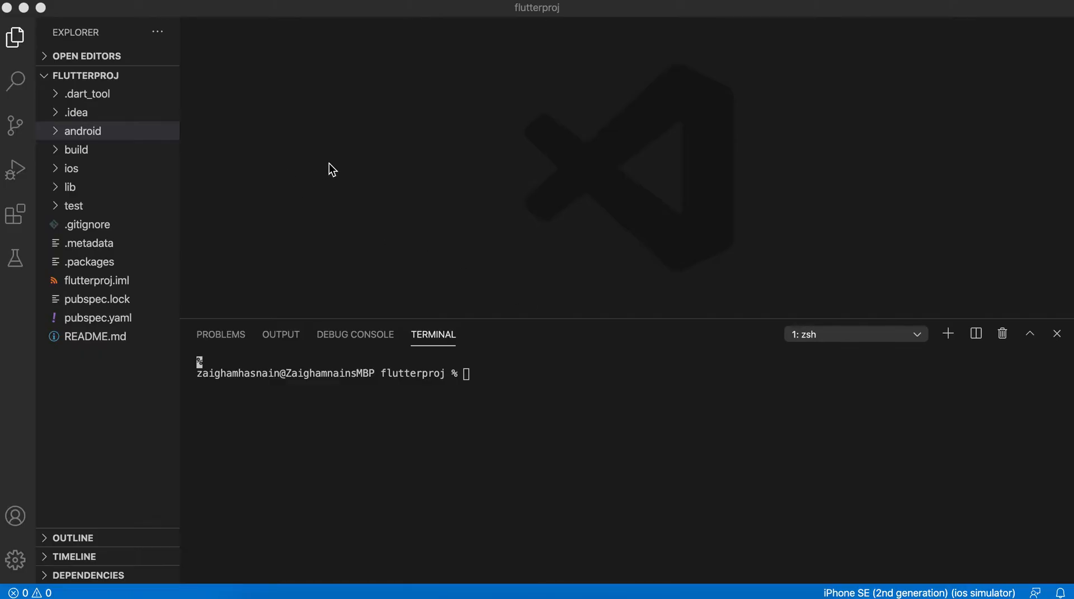
mouse_move(355, 35)
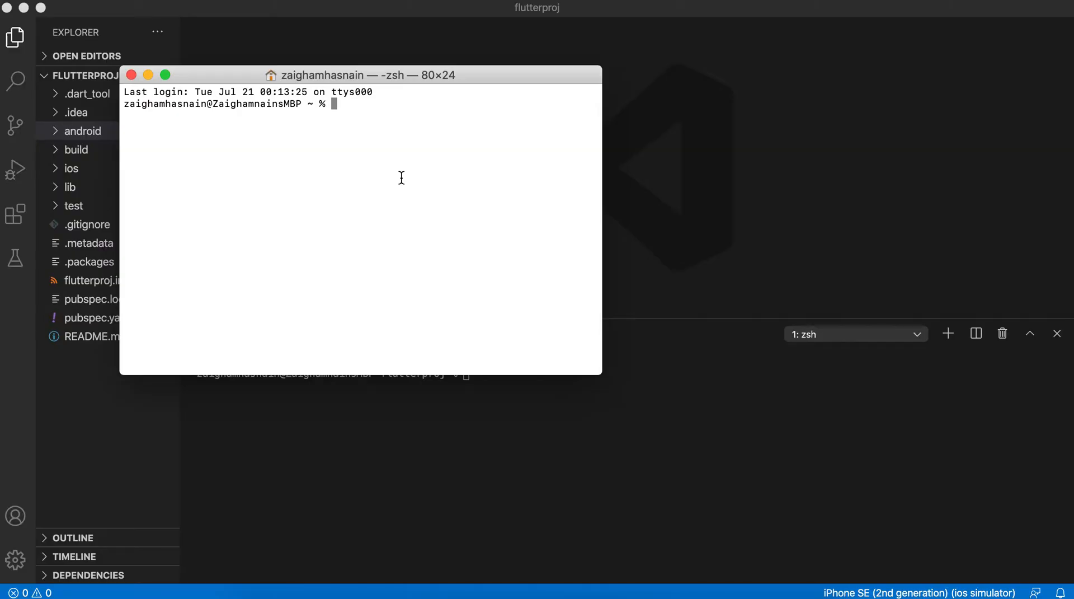
Change directory into Desktop and then into the FlutterSpace folder.
text(cd de)
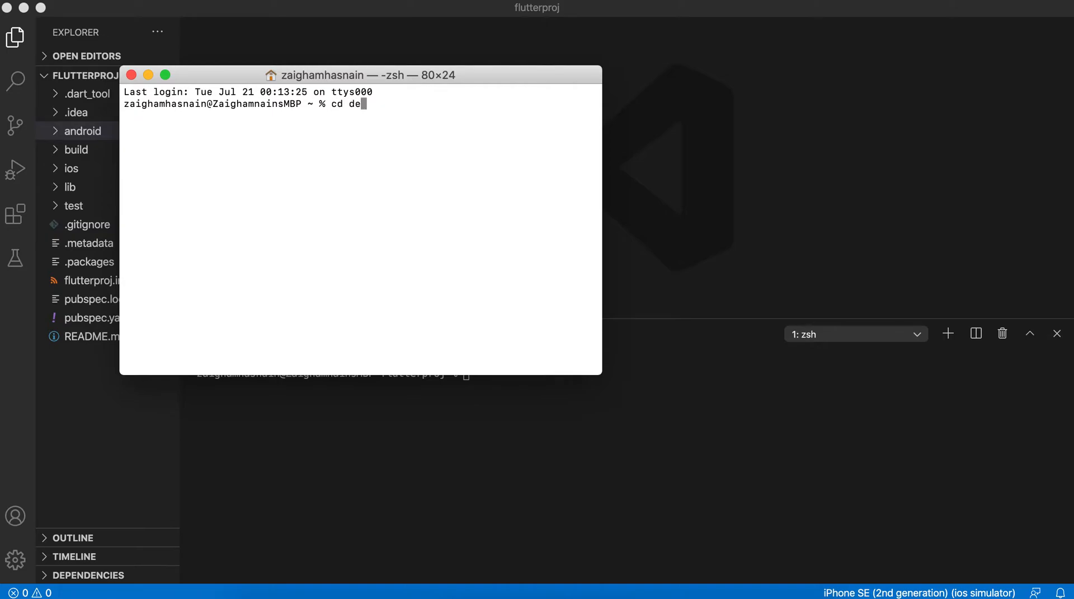
text(sktop)
text(cd)
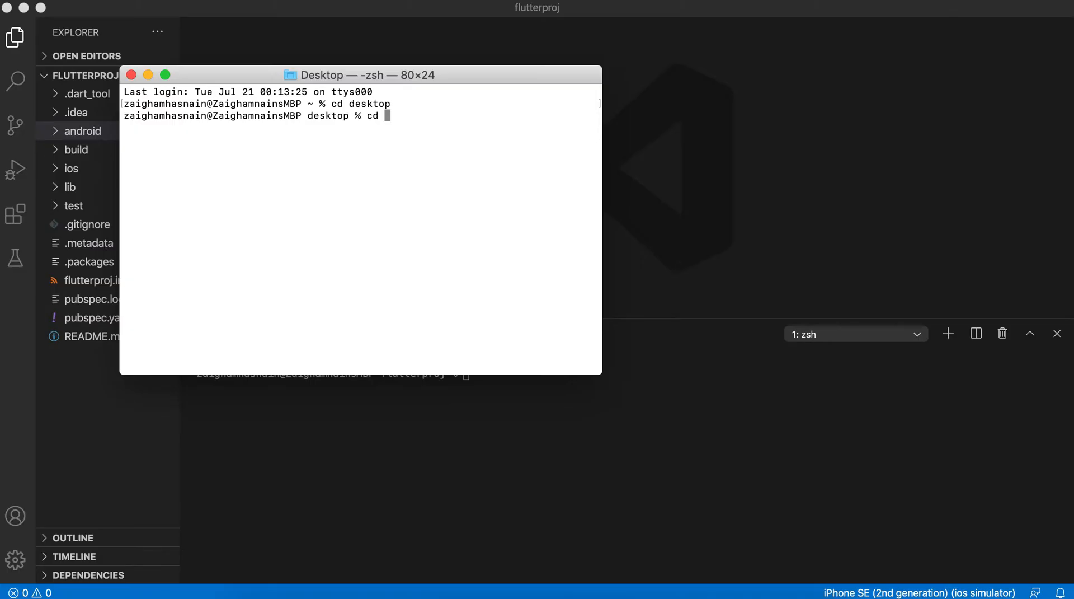
text(flutt)
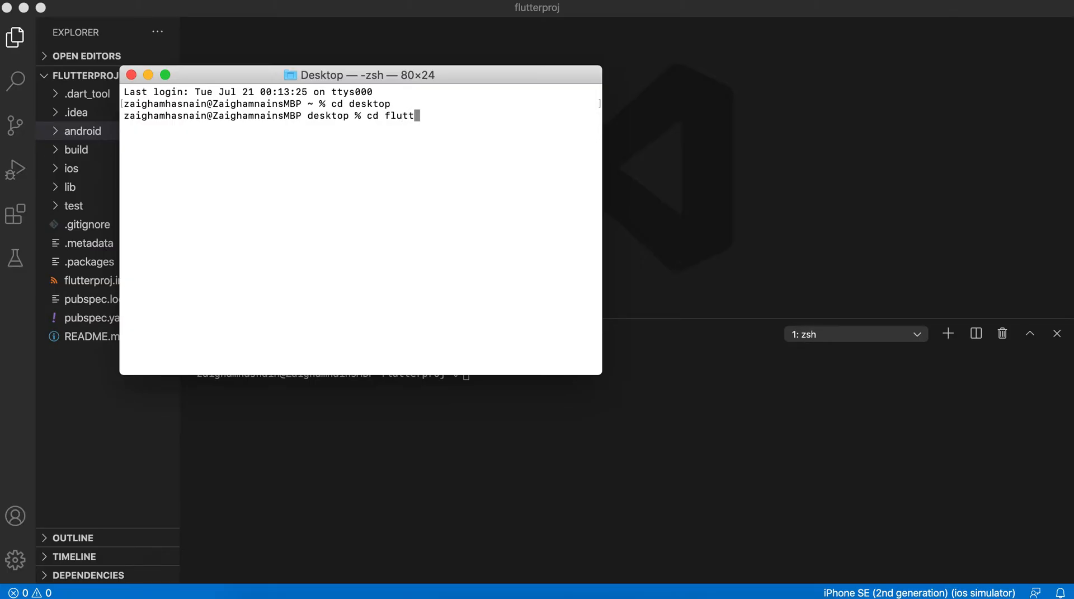
text(erspa)
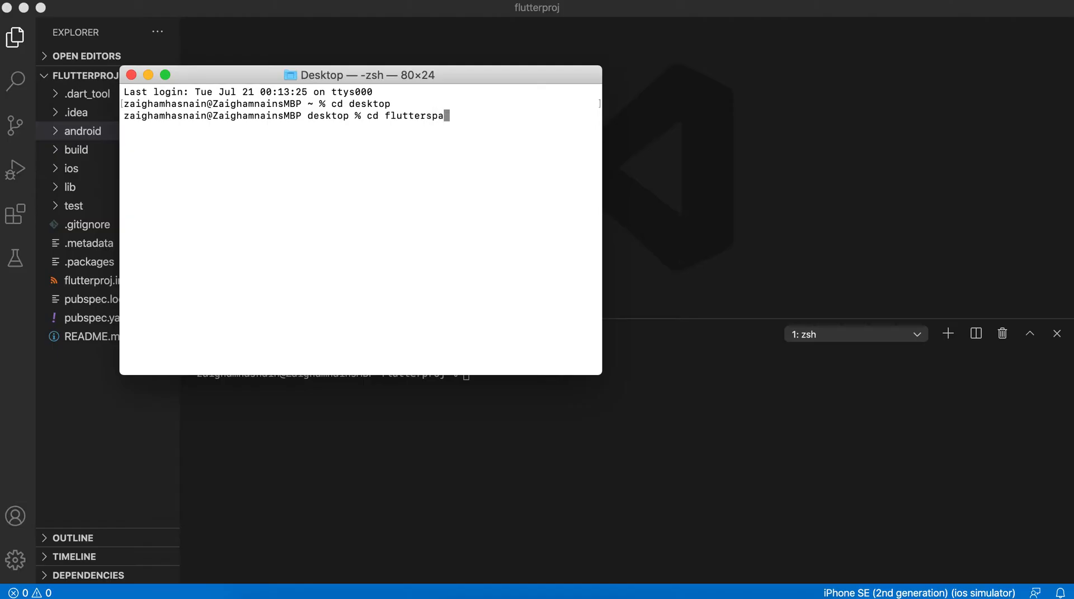
key(Enter)
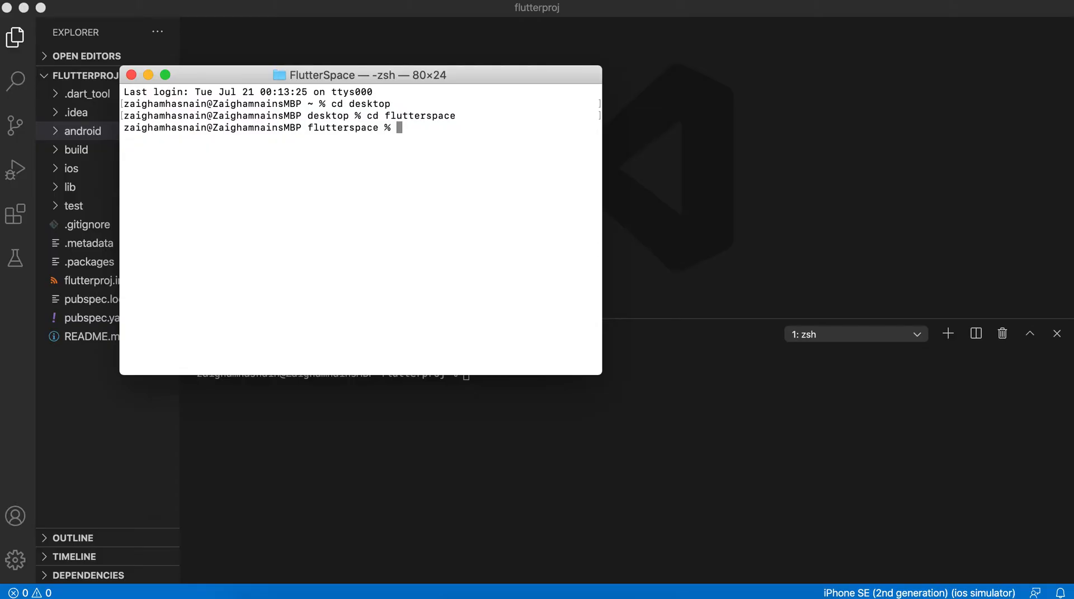
Run 'flutter create techsial_app' to generate the new project and fetch its packages.
text(flutter crea)
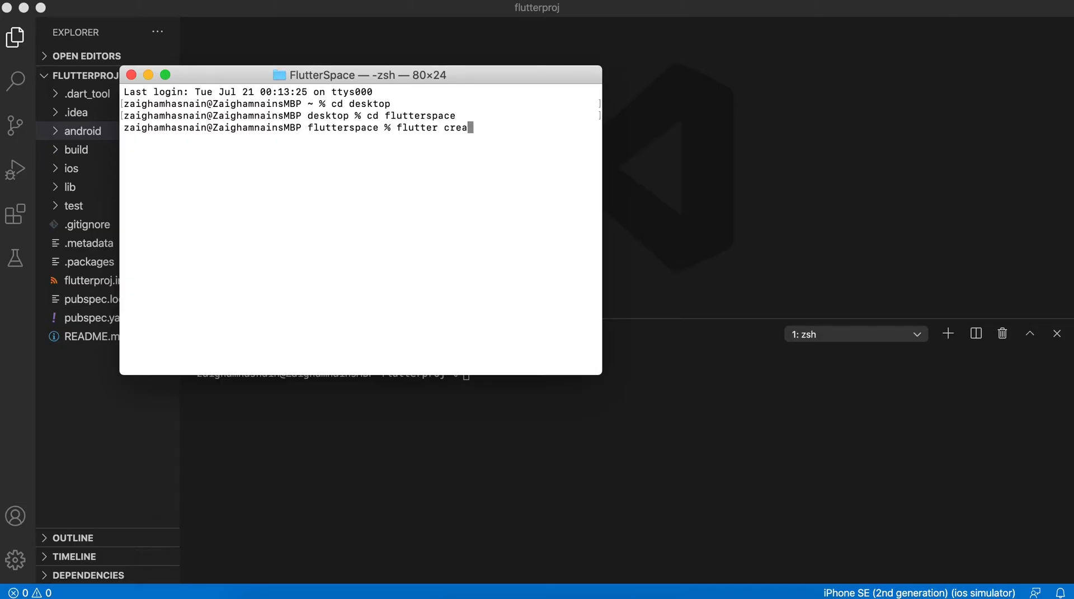
text(te)
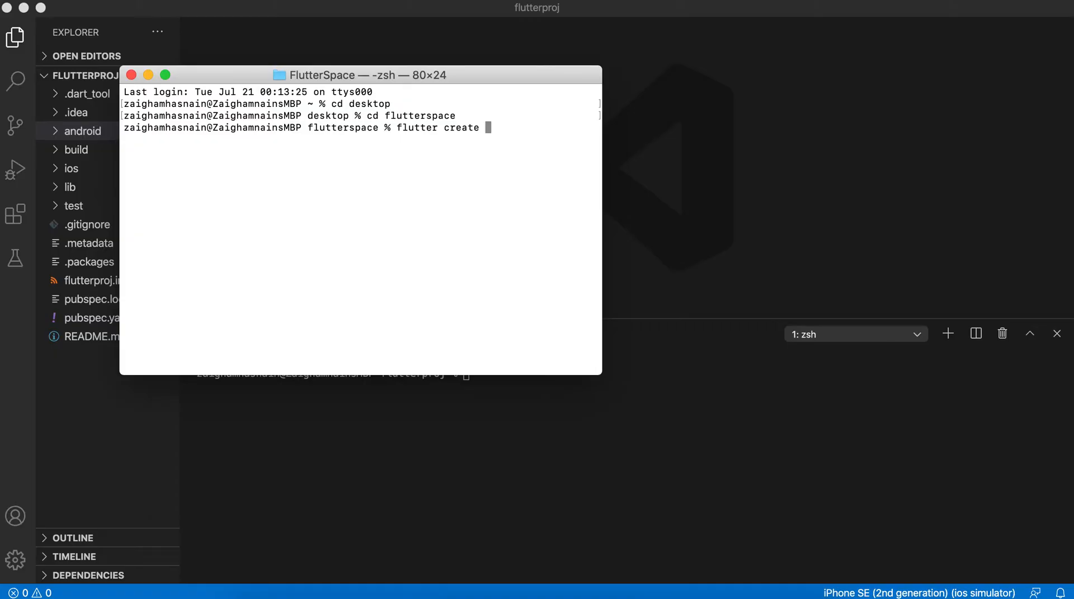
text(techs)
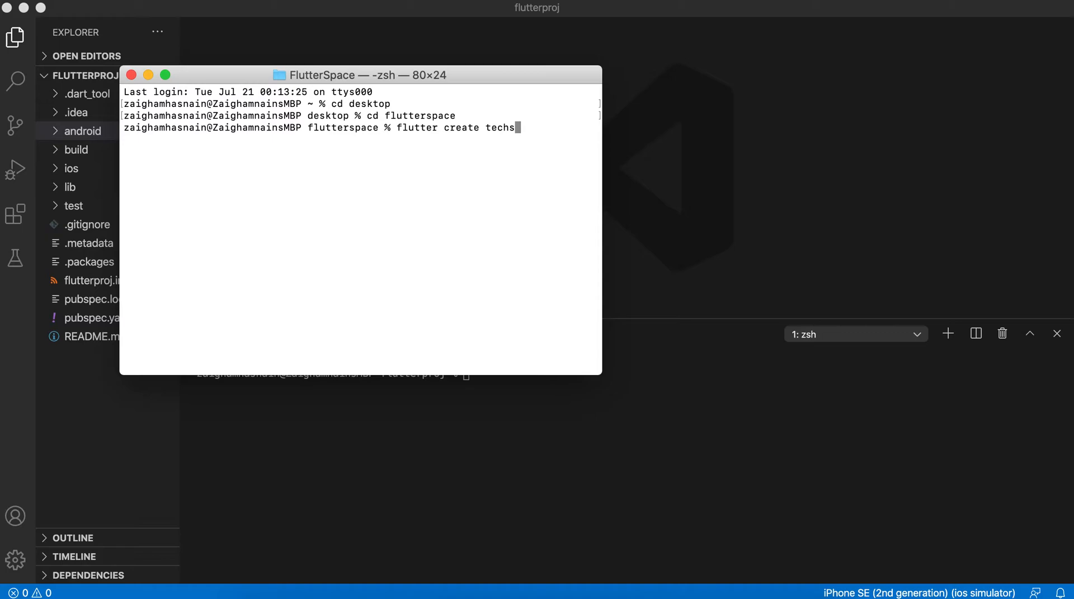
text(ial_a)
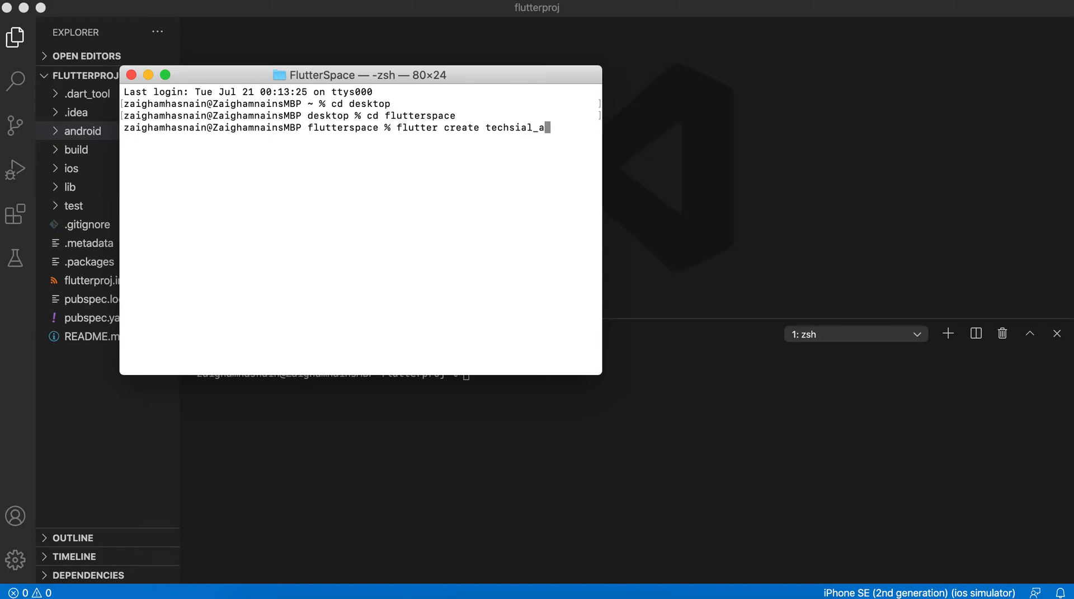
key(Enter)
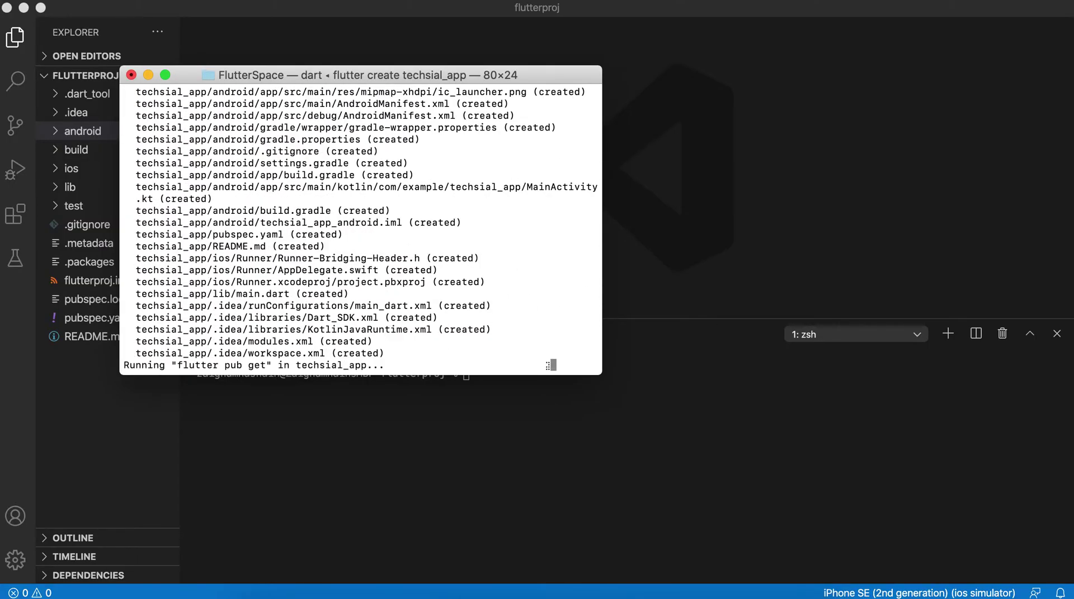
mouse_move(414, 441)
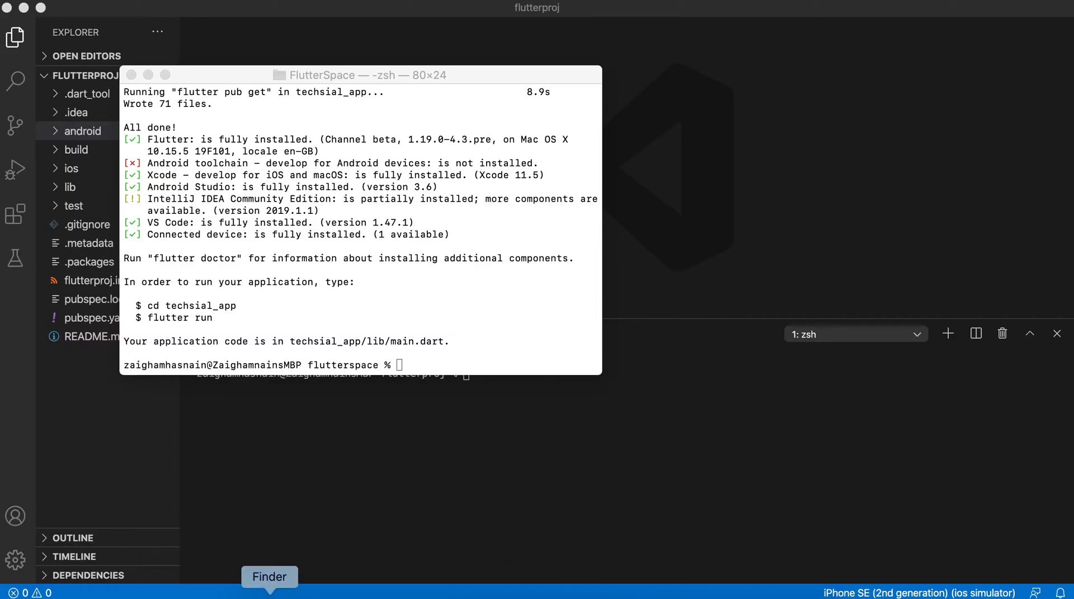
Show the FlutterSpace folder in Finder, revealing flutterproj and the new techsial_app.
click(268, 576)
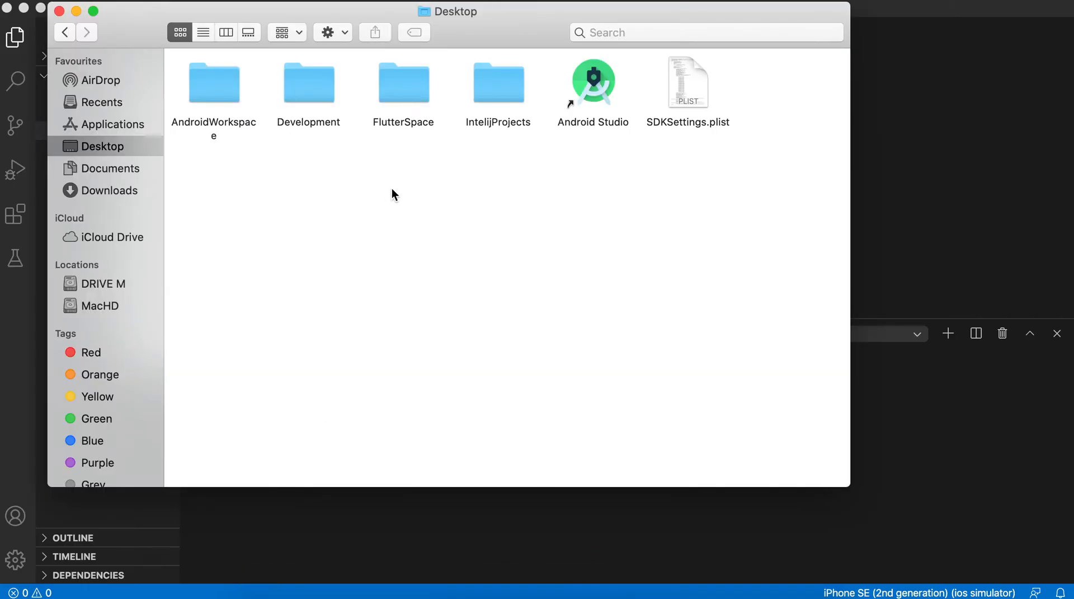
mouse_move(410, 96)
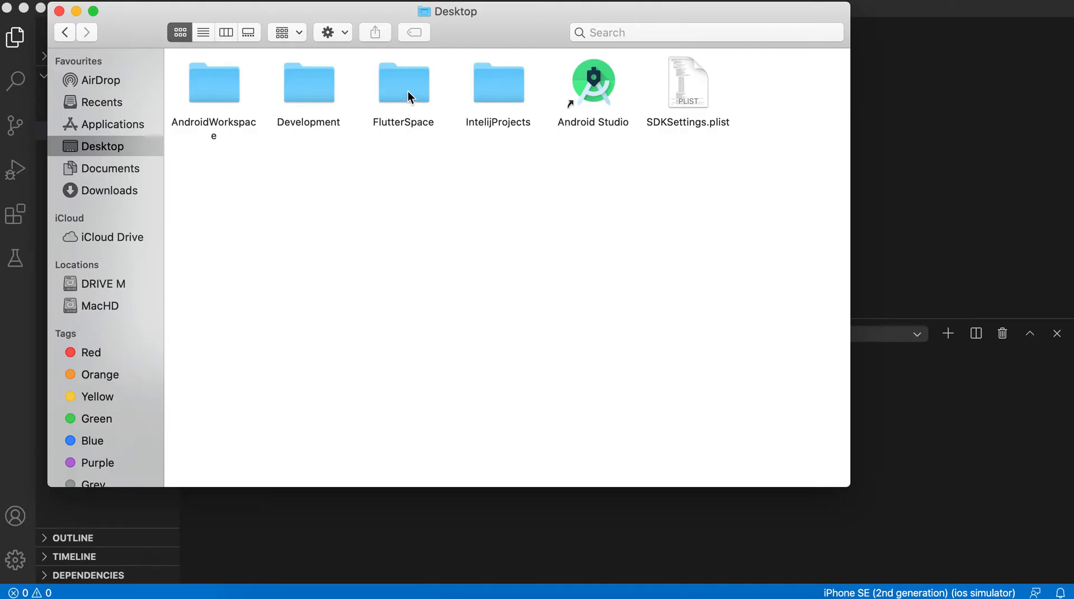
mouse_move(404, 100)
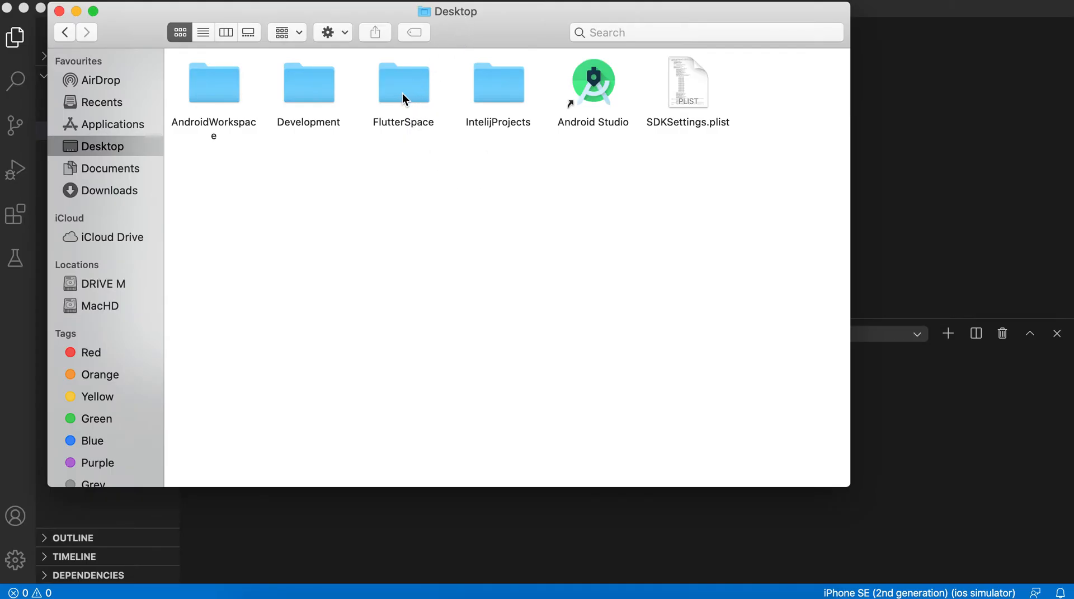
double_click(403, 90)
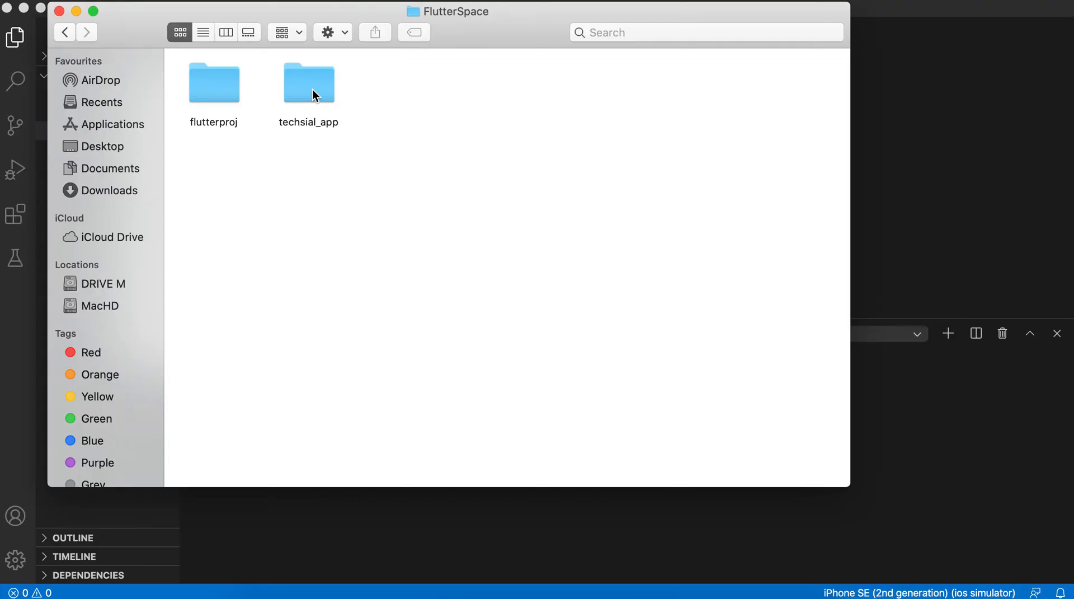
mouse_move(320, 93)
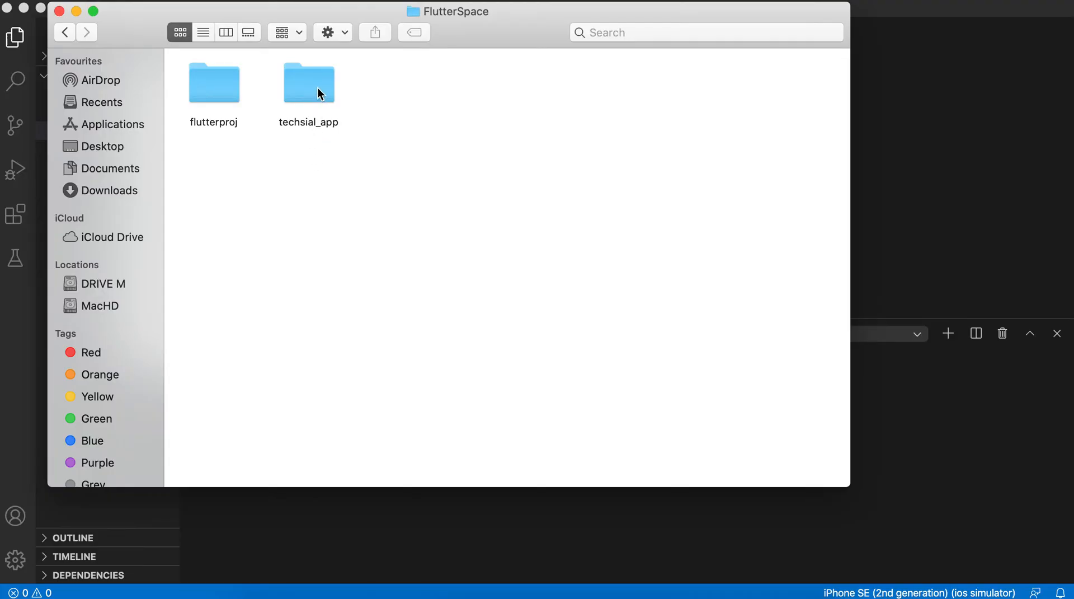
mouse_move(340, 168)
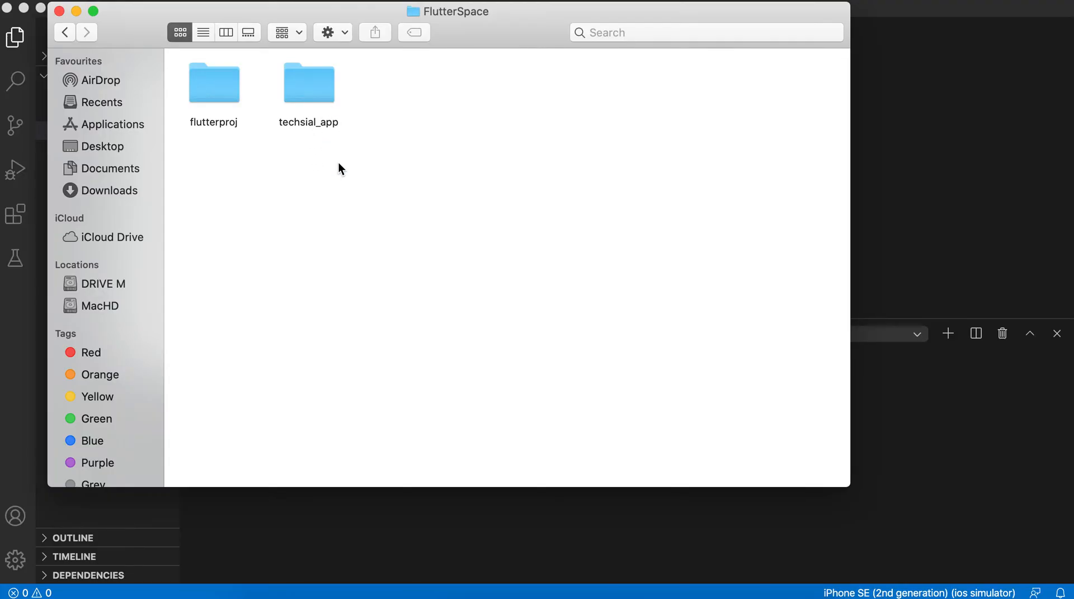
mouse_move(318, 135)
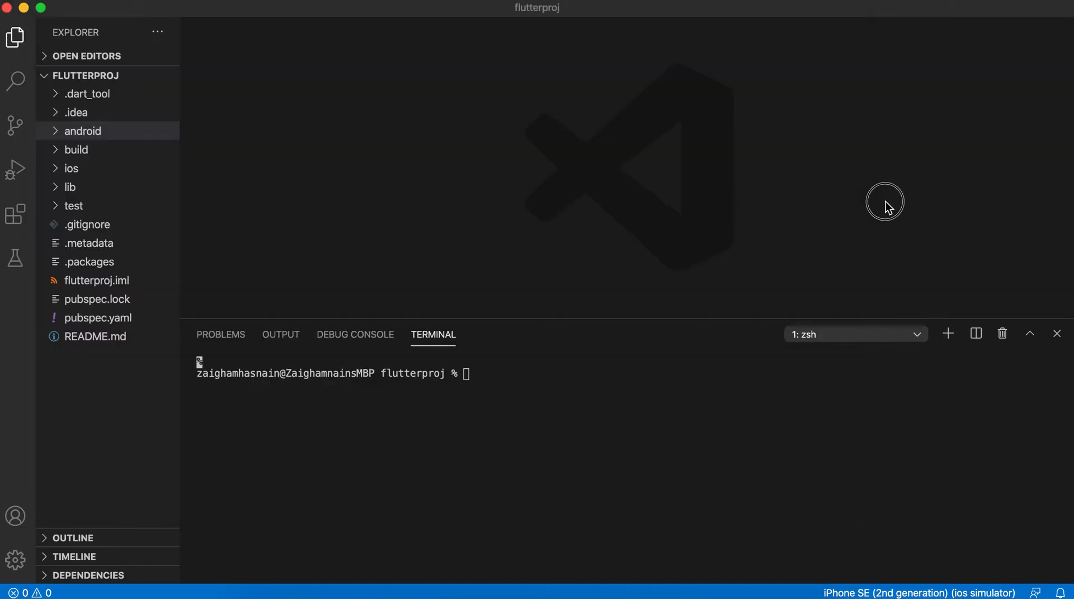
mouse_move(248, 113)
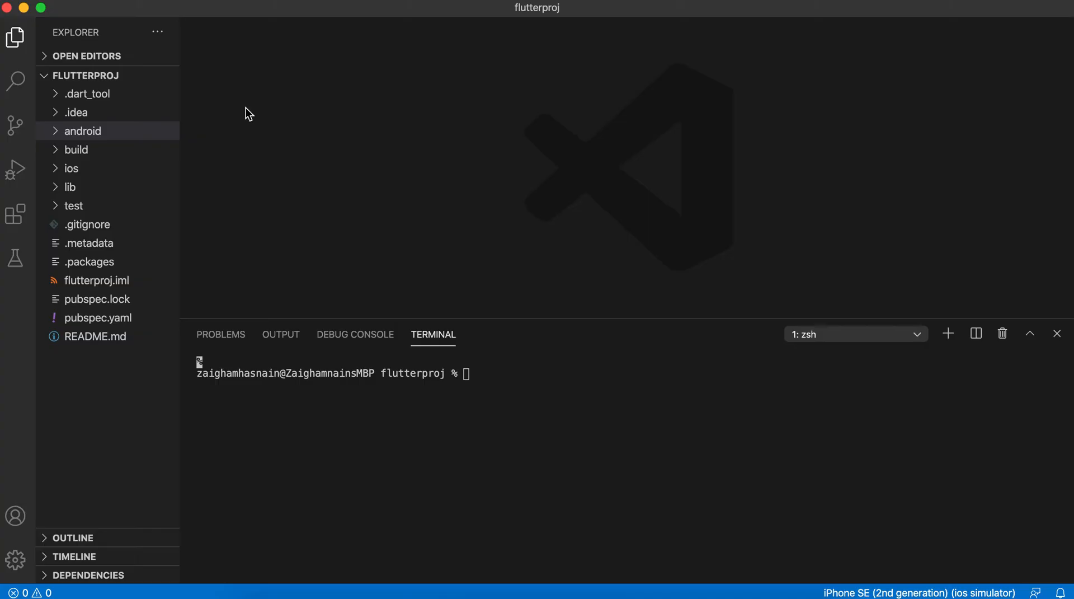
mouse_move(110, 31)
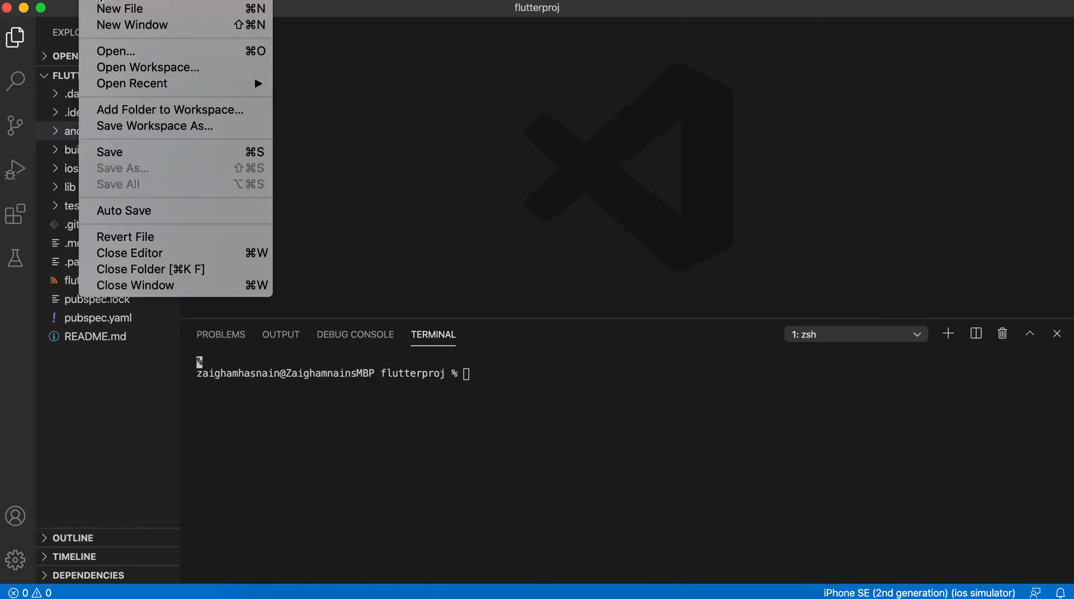
mouse_move(115, 53)
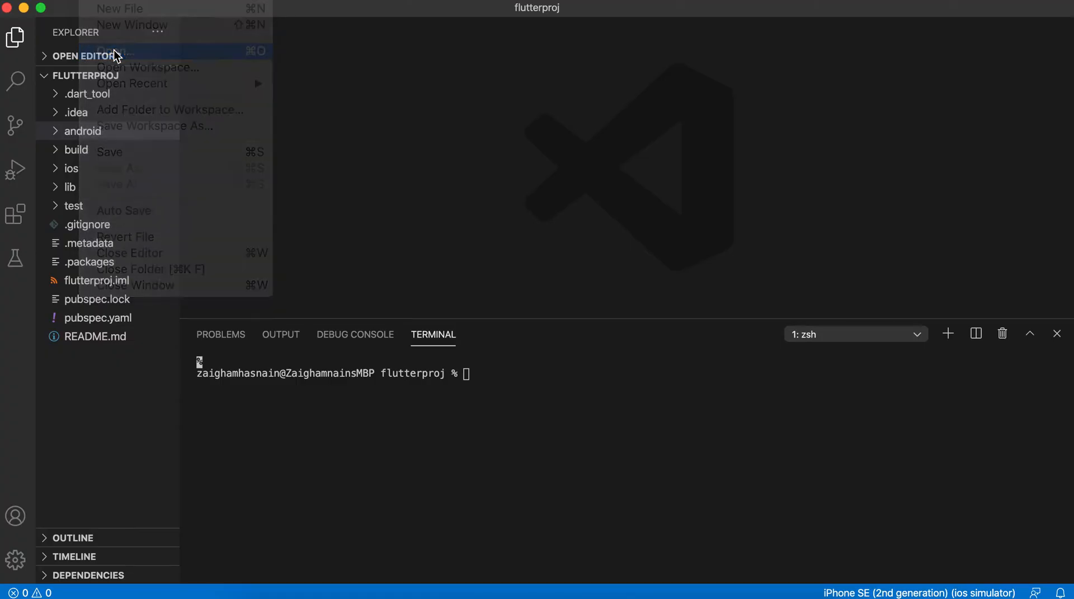
In the Open Folder dialog, browse Desktop > FlutterSpace and select techsial_app.
click(118, 51)
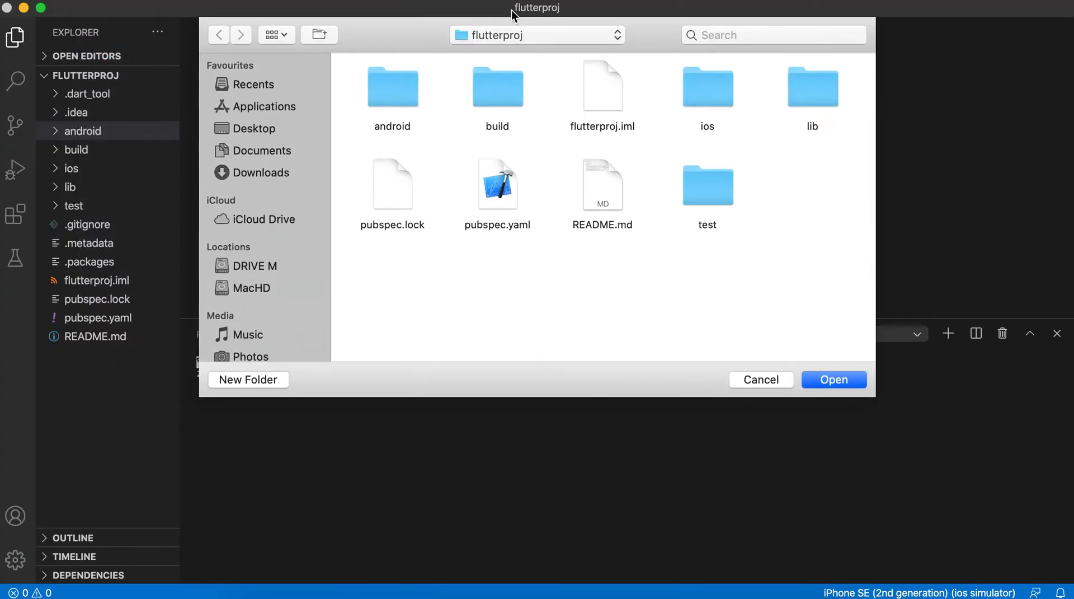
click(255, 127)
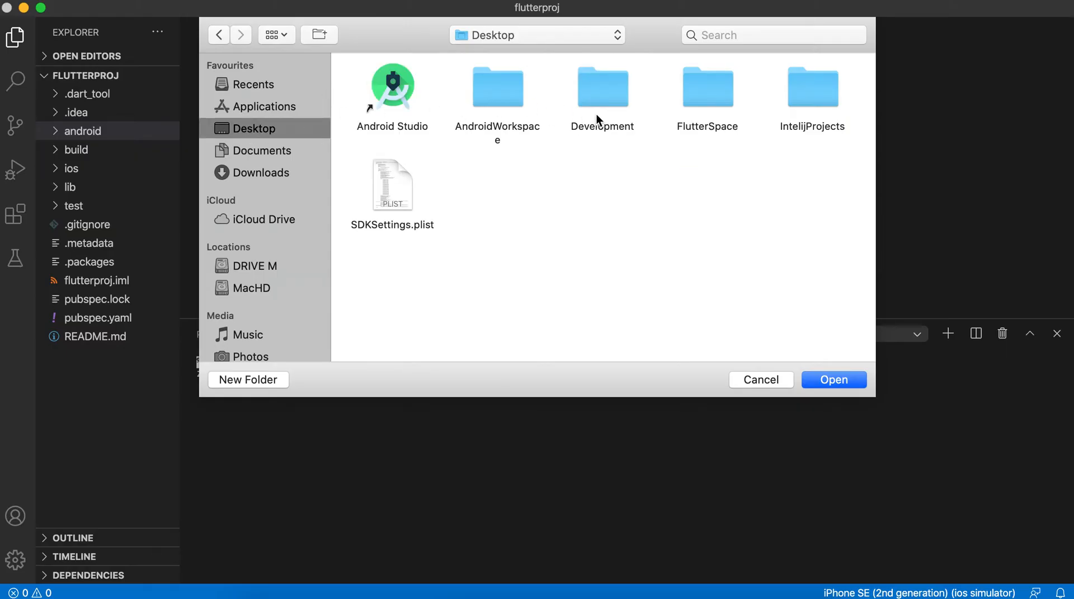
double_click(708, 86)
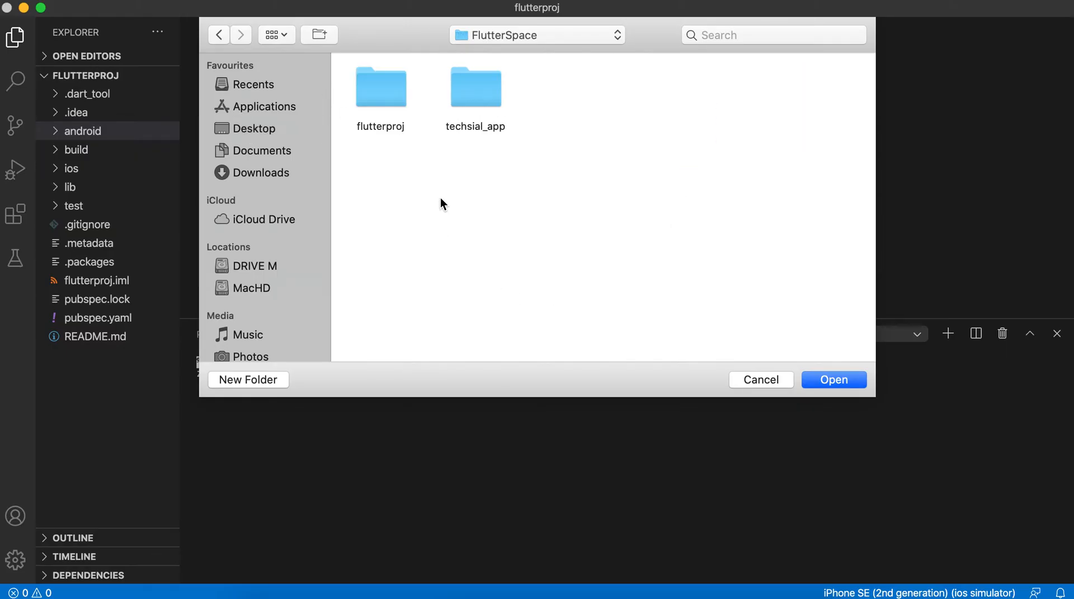
click(476, 86)
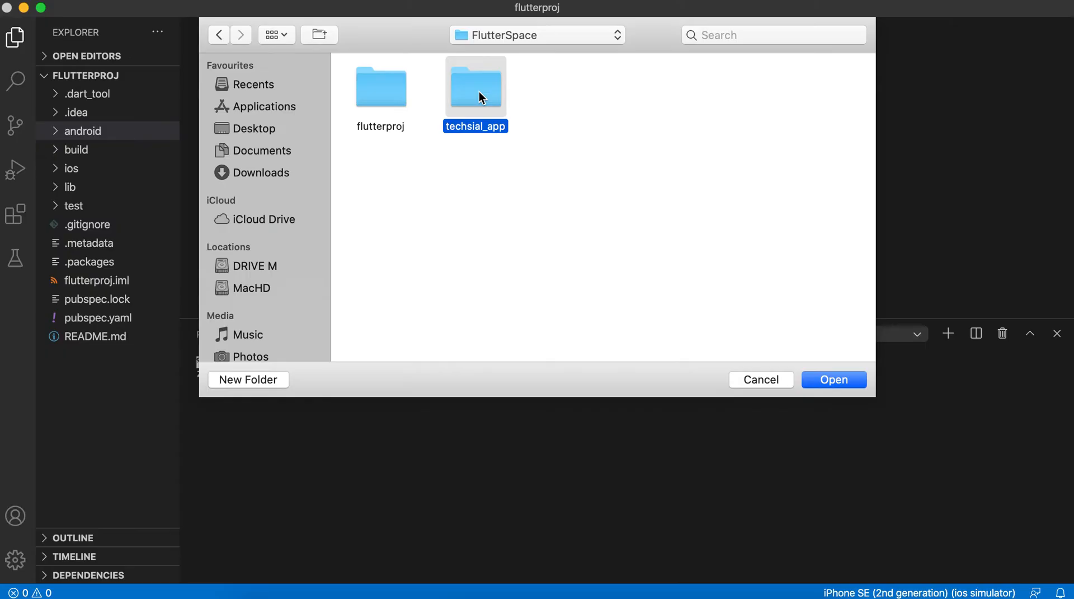
mouse_move(741, 350)
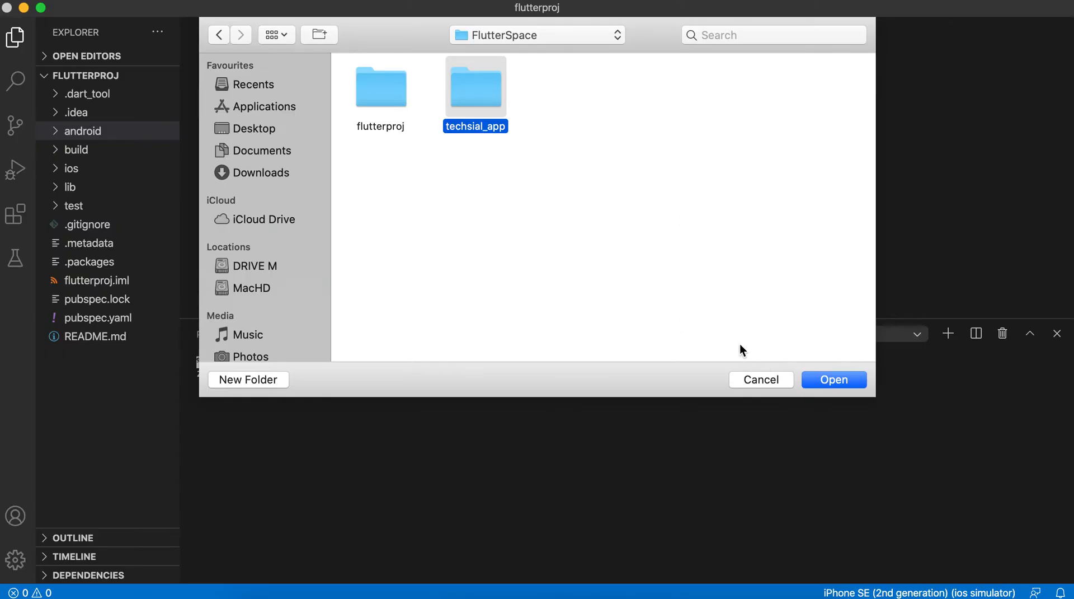
mouse_move(781, 347)
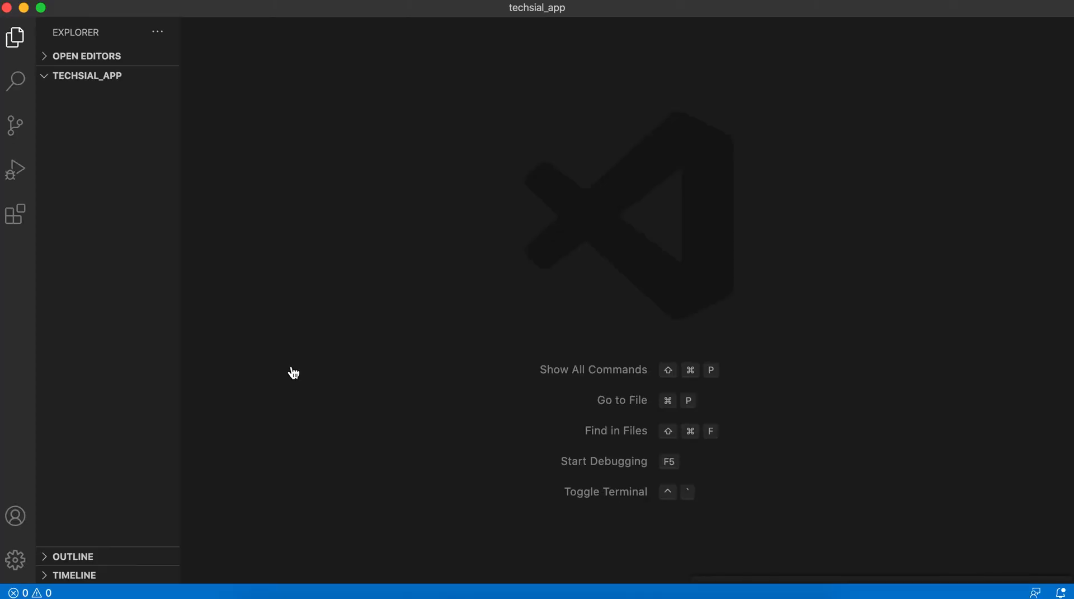
mouse_move(285, 348)
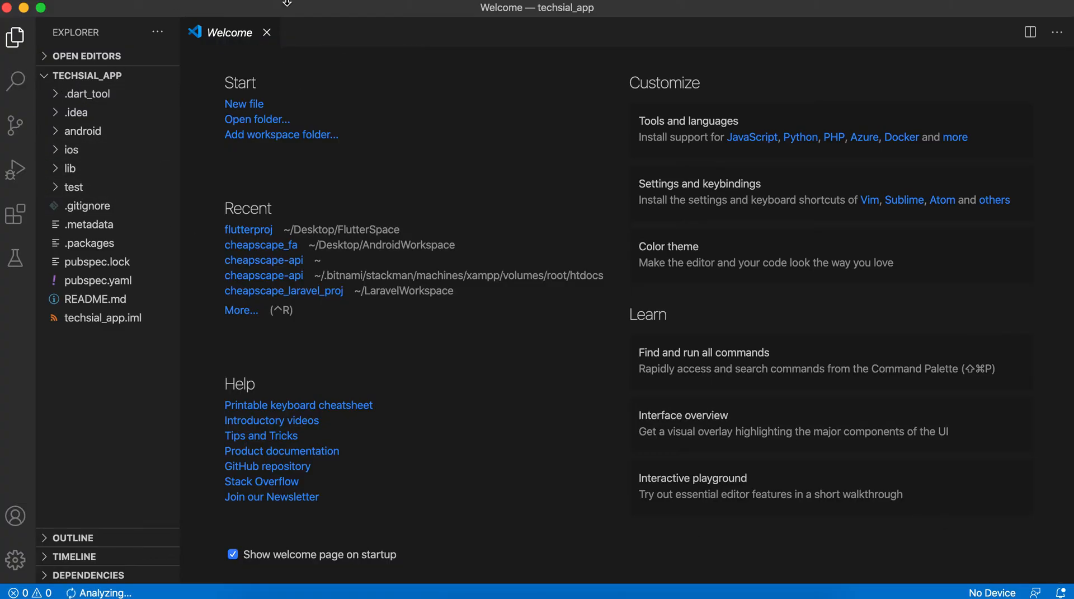
Drop down the Terminal menu once techsial_app has loaded in the Explorer.
click(992, 592)
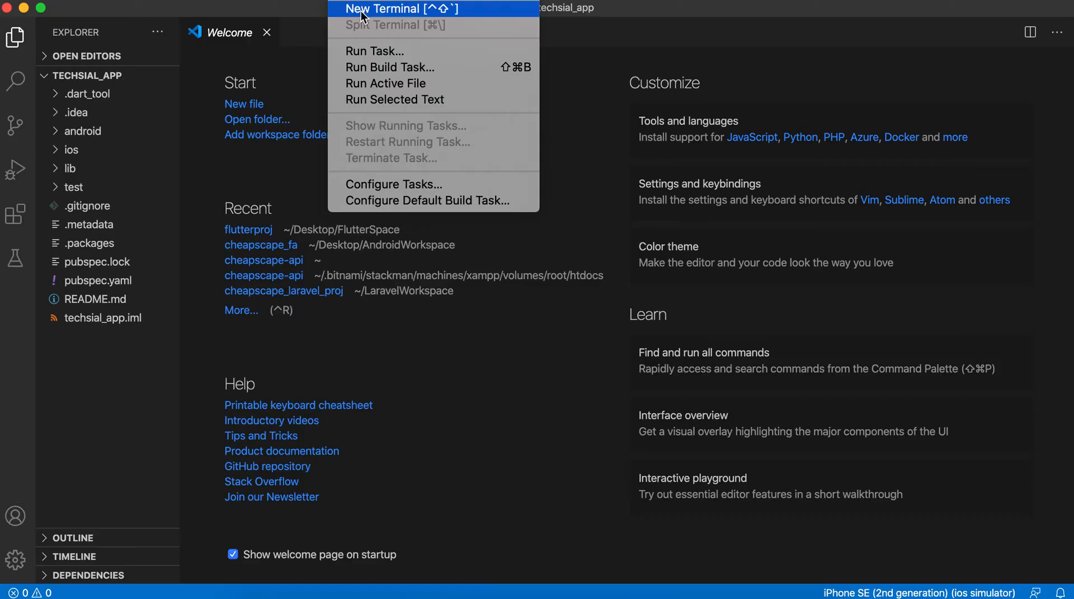
Start a new integrated terminal and run 'open -a simulator' to launch the iOS Simulator.
click(385, 9)
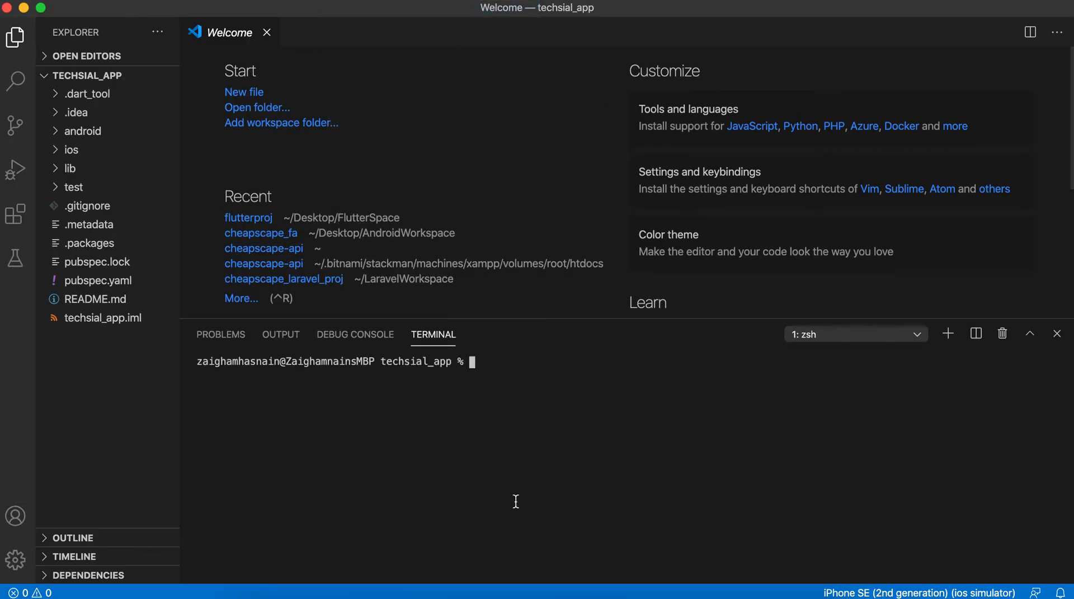
mouse_move(798, 496)
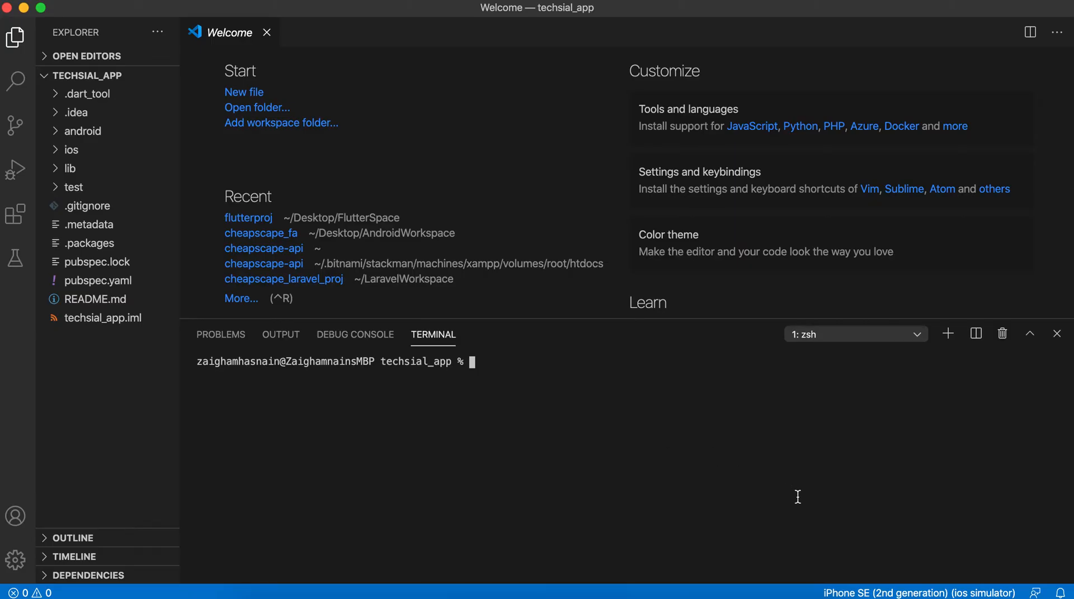
text(open)
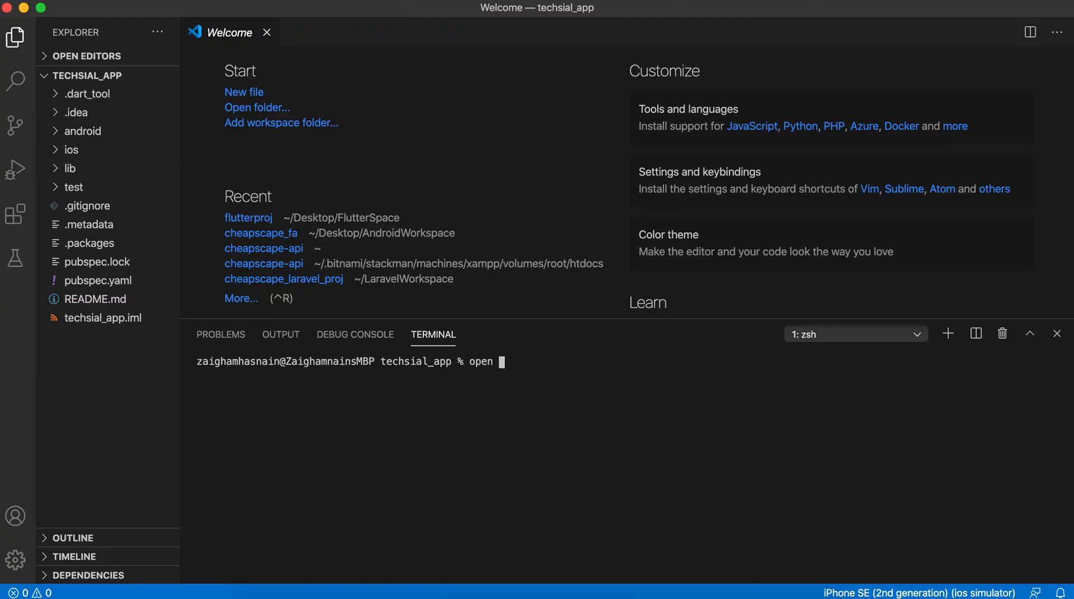
text(-a s)
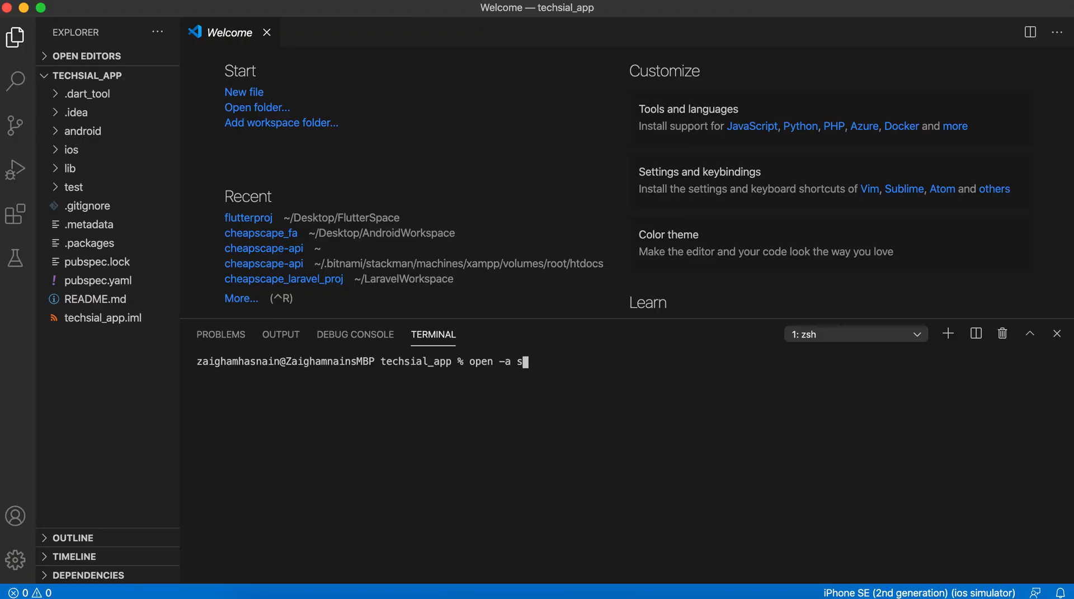
text(imulato)
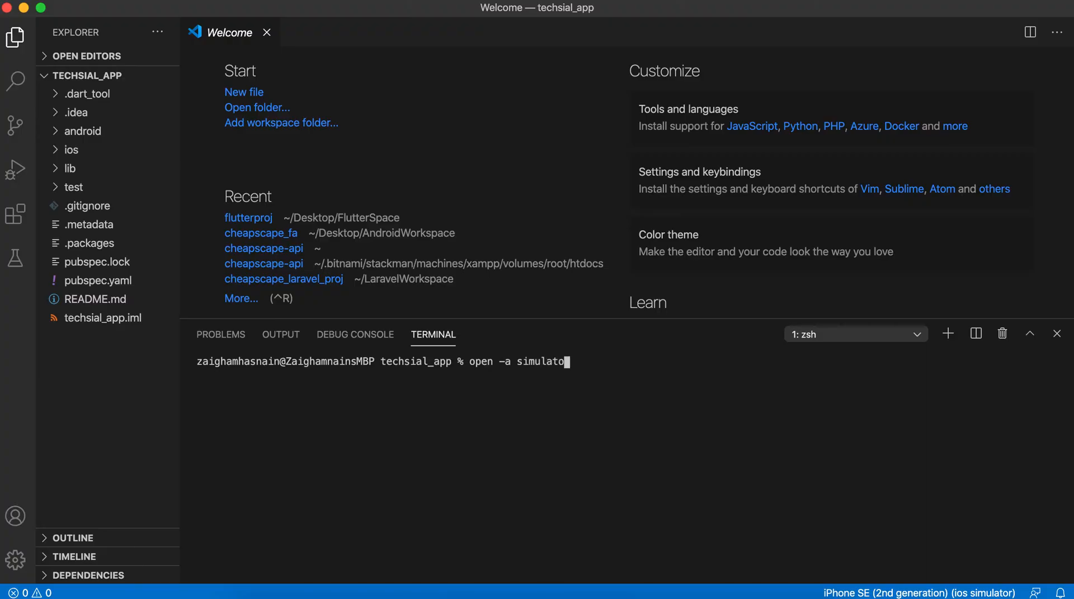
key(Enter)
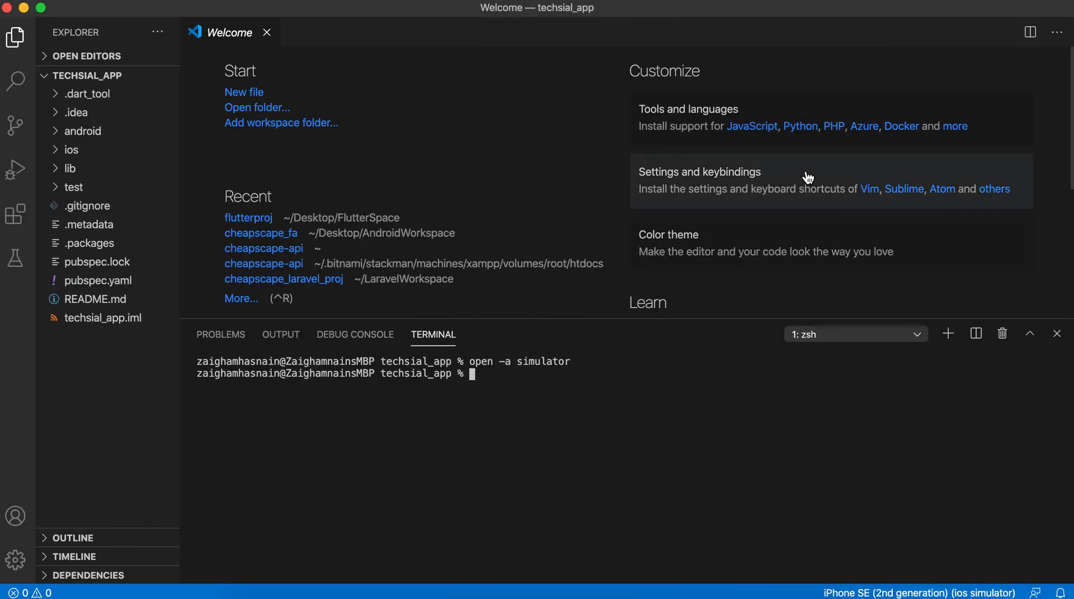
Run 'flutter run' to build and launch lib/main.dart on the iPhone SE simulator.
text(flutter run)
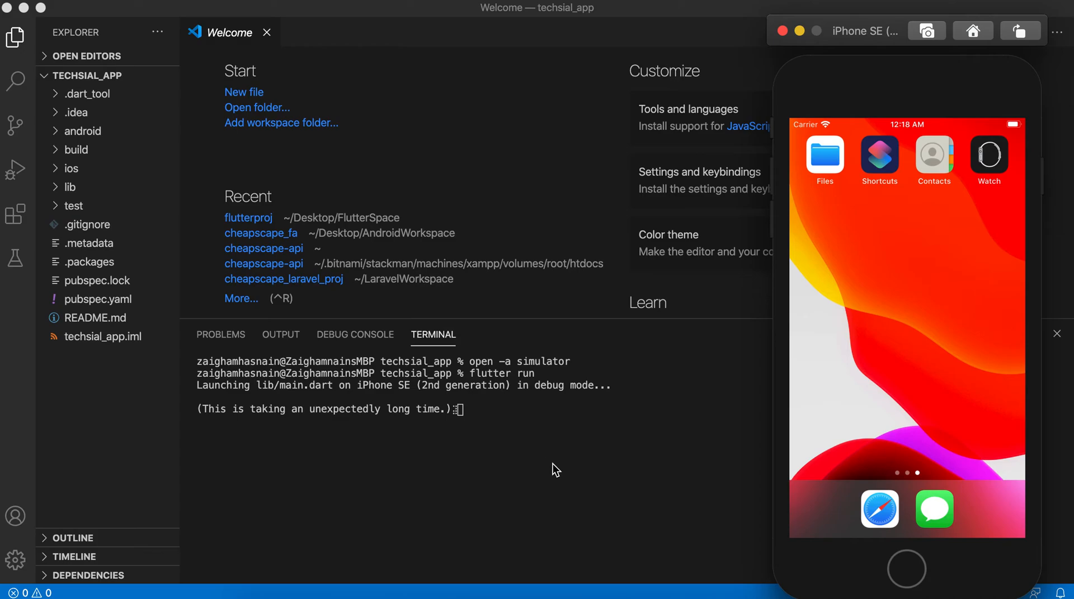
mouse_move(511, 505)
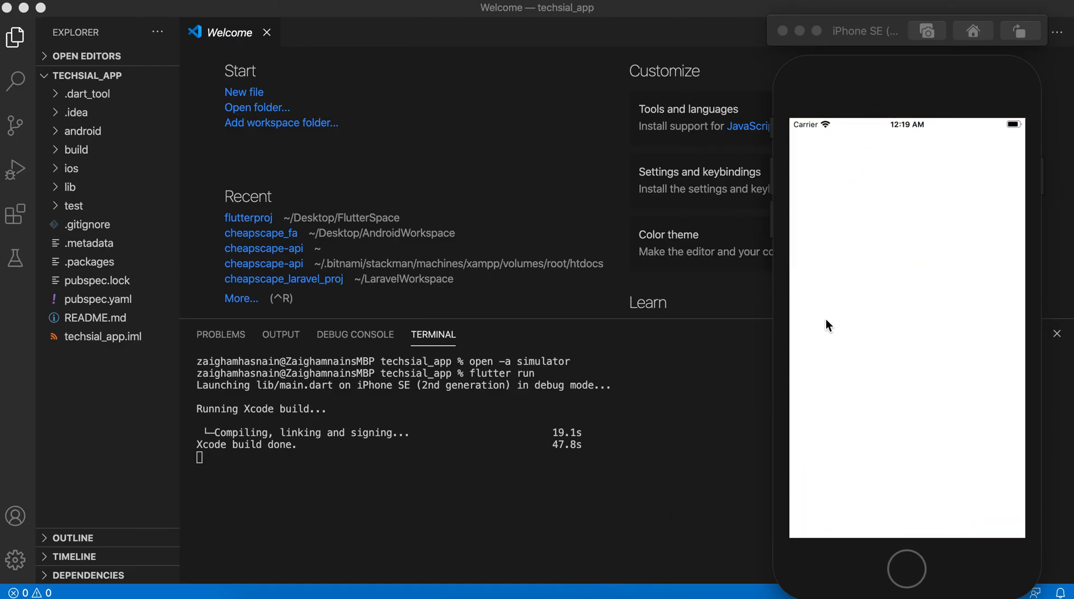
mouse_move(889, 307)
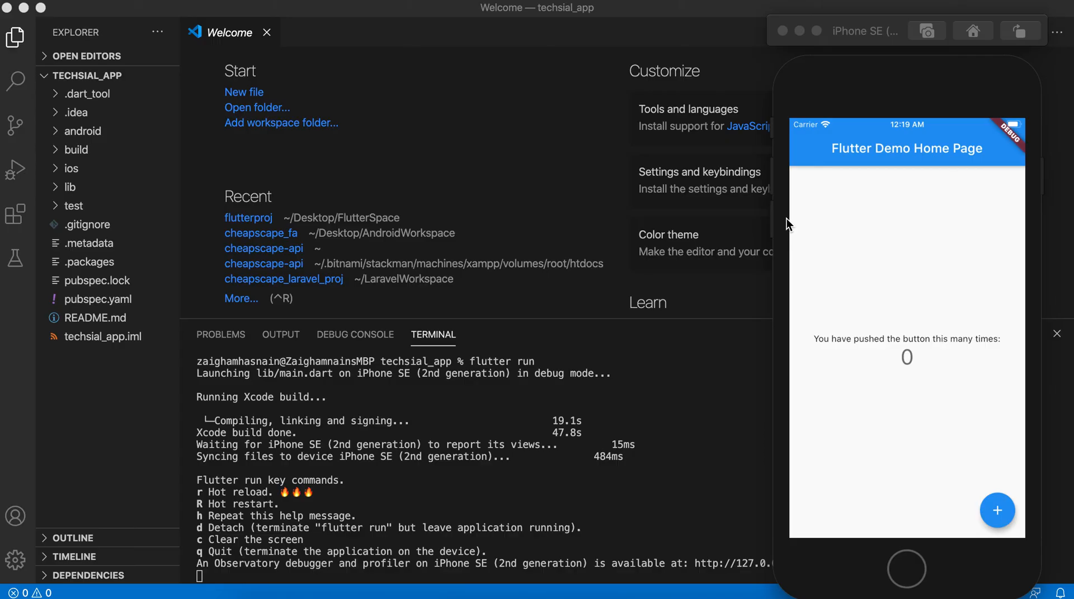
mouse_move(917, 325)
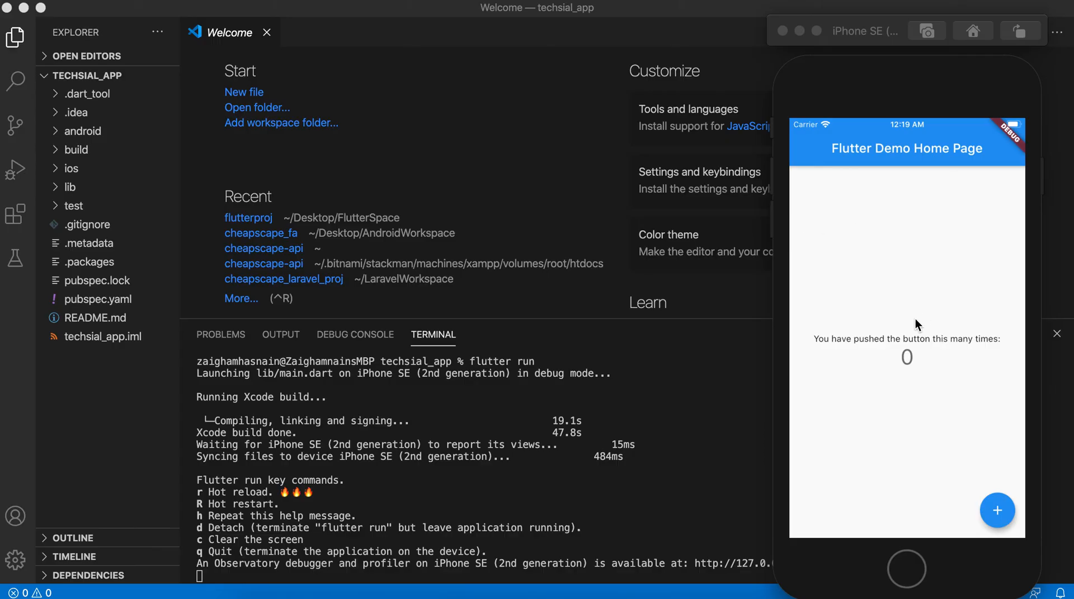
mouse_move(924, 386)
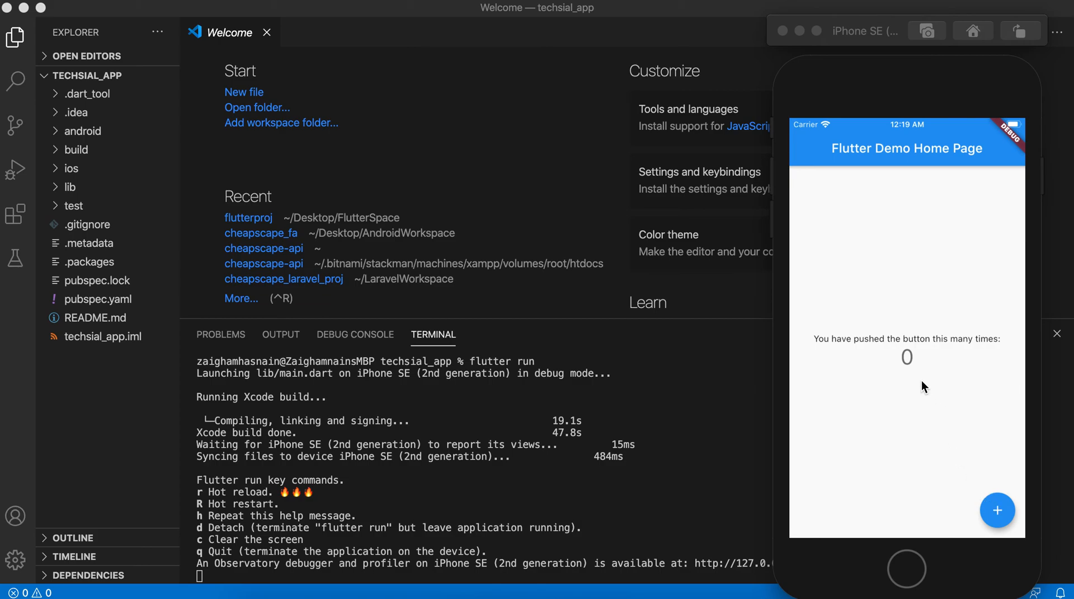
mouse_move(877, 350)
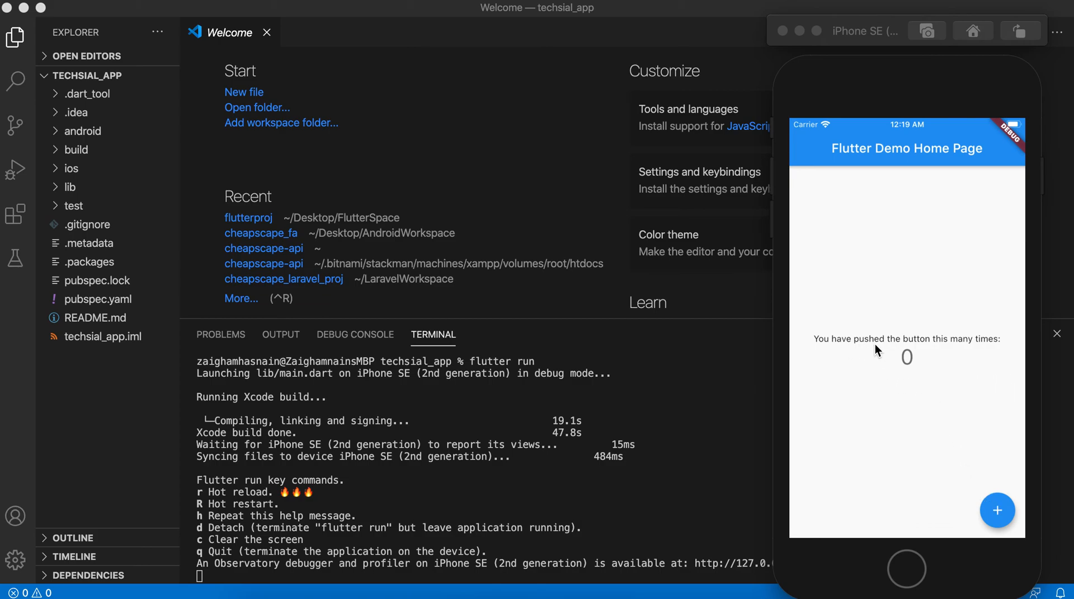
mouse_move(1020, 529)
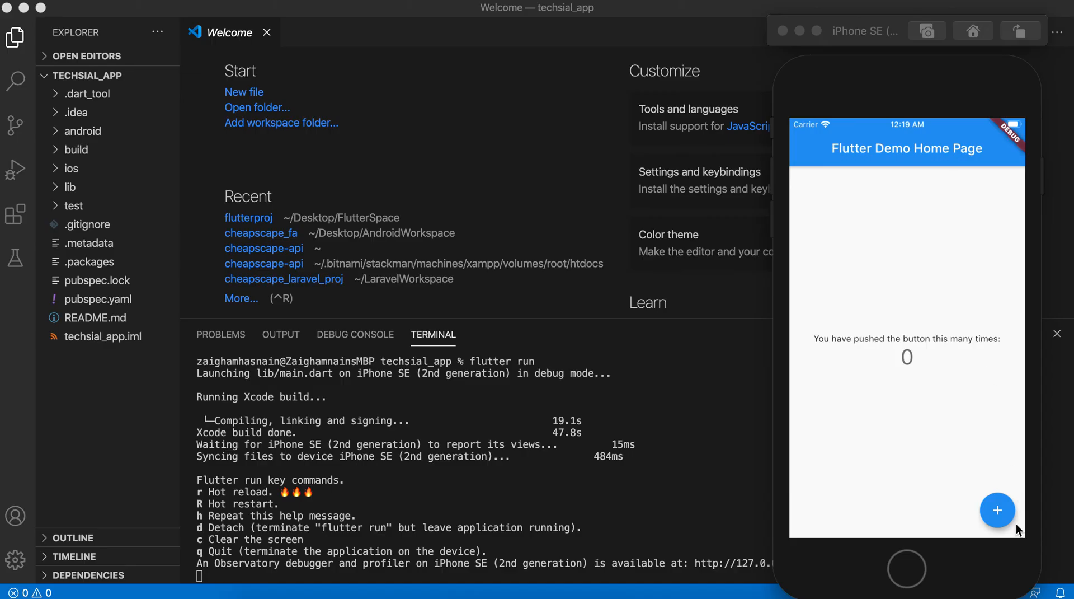
Tap the floating + button repeatedly to raise the demo counter to 6.
click(998, 509)
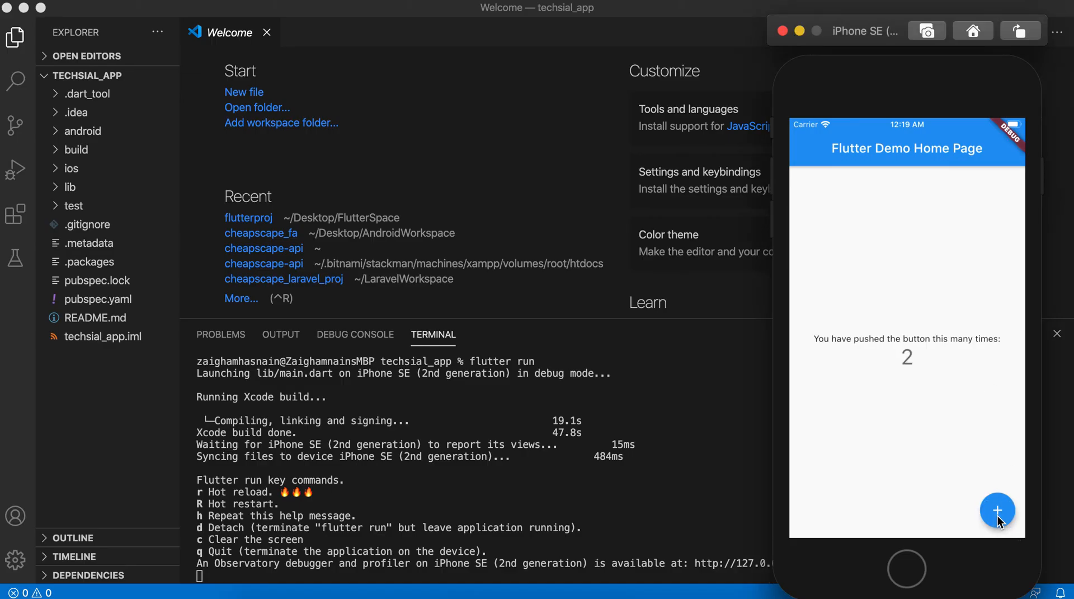
click(997, 509)
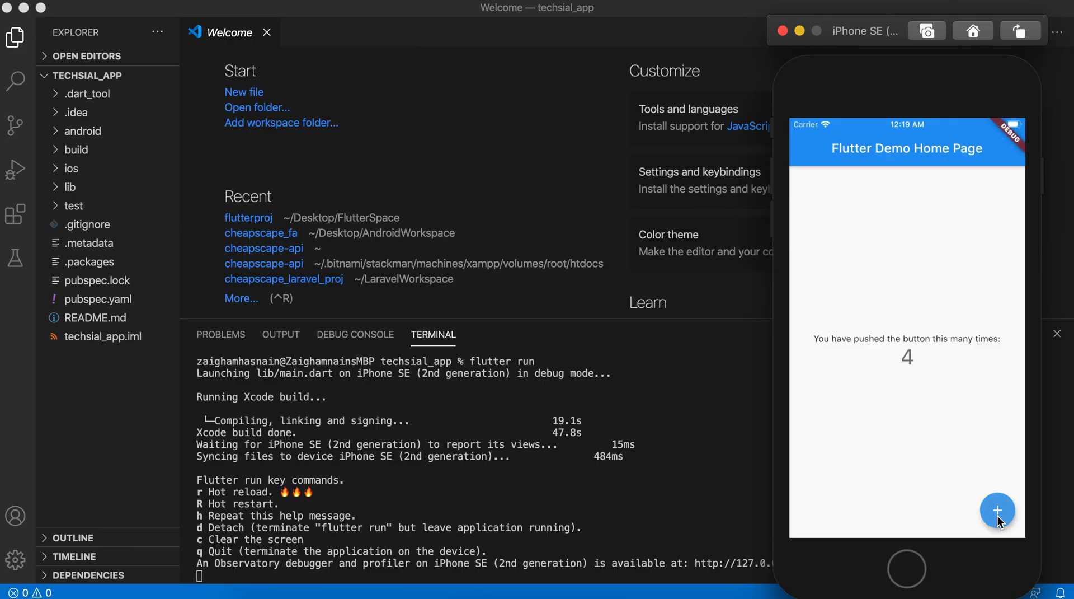
click(998, 509)
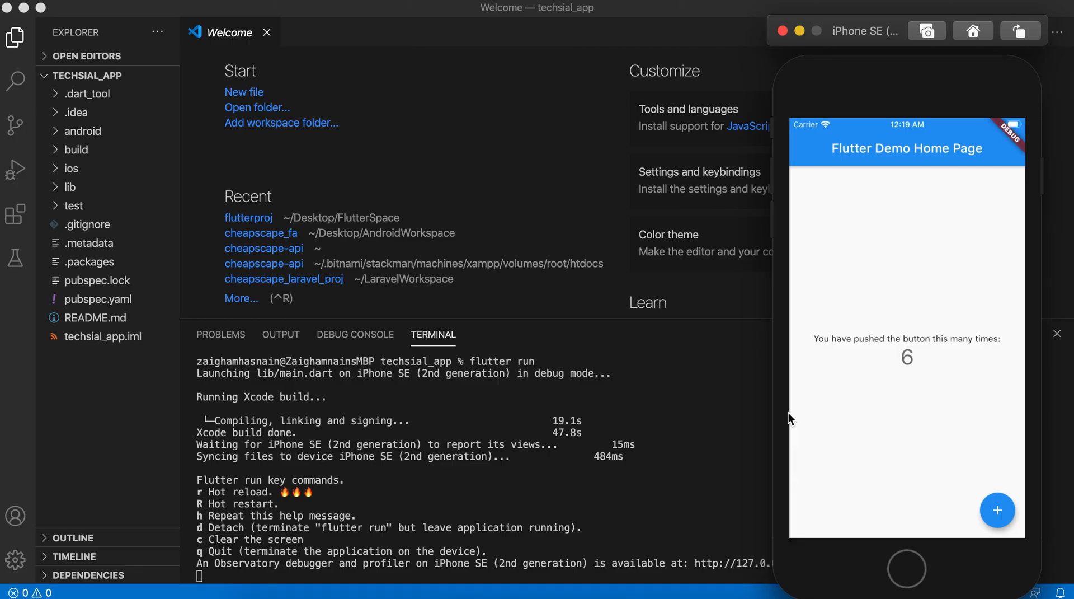
mouse_move(783, 428)
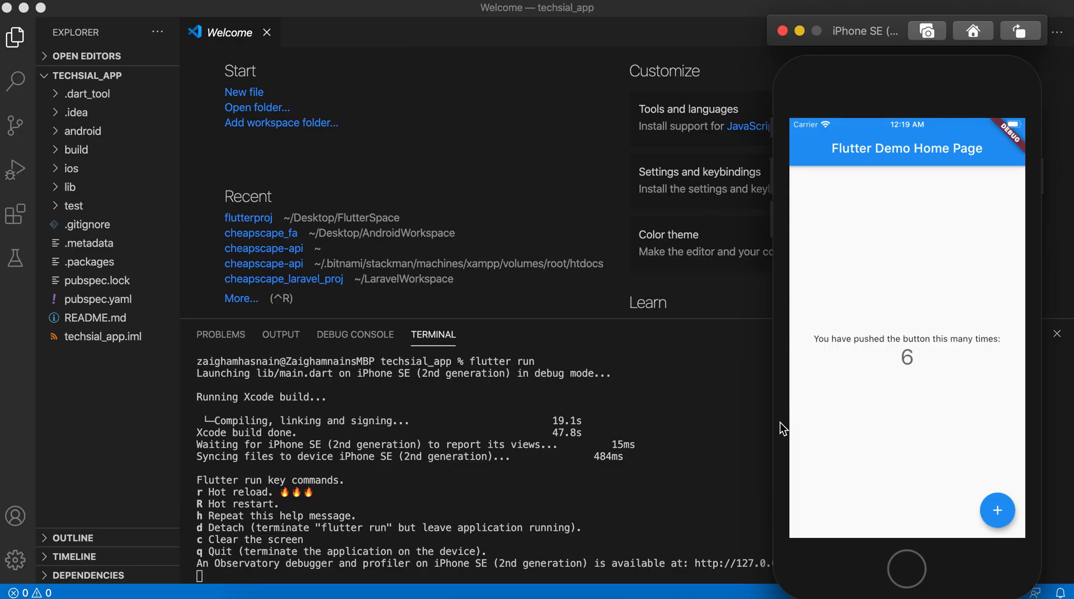